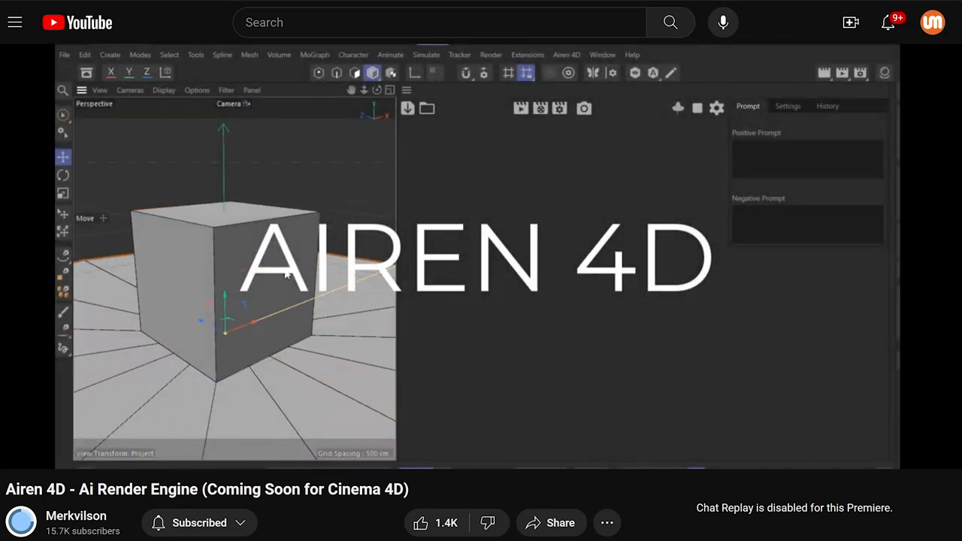
Play the Airen 4D render engine preview video on YouTube
click(520, 108)
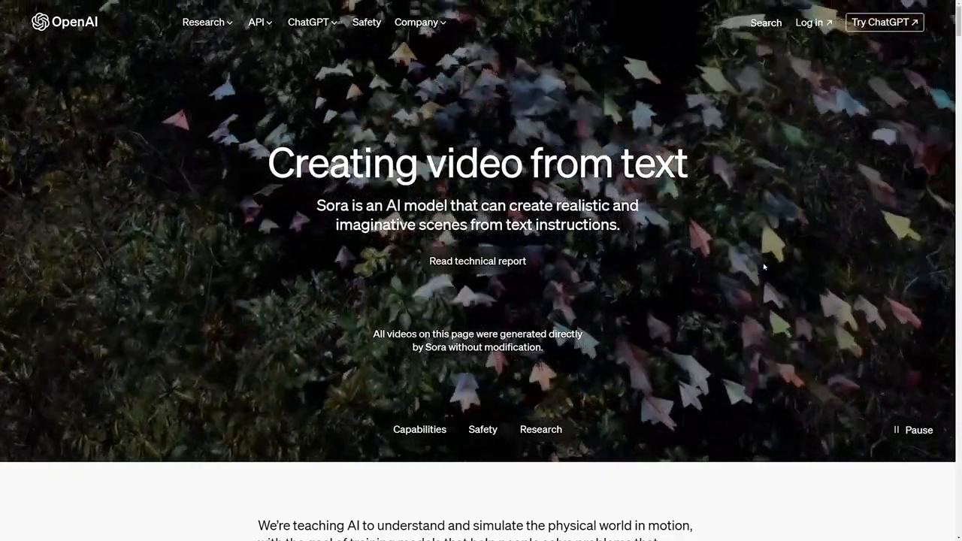
scroll(down, 3)
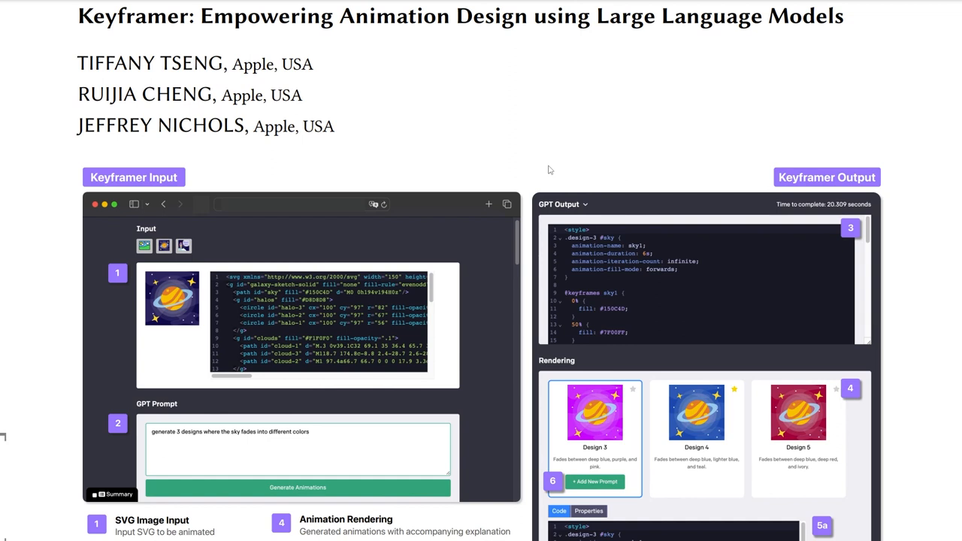
mouse_move(592, 149)
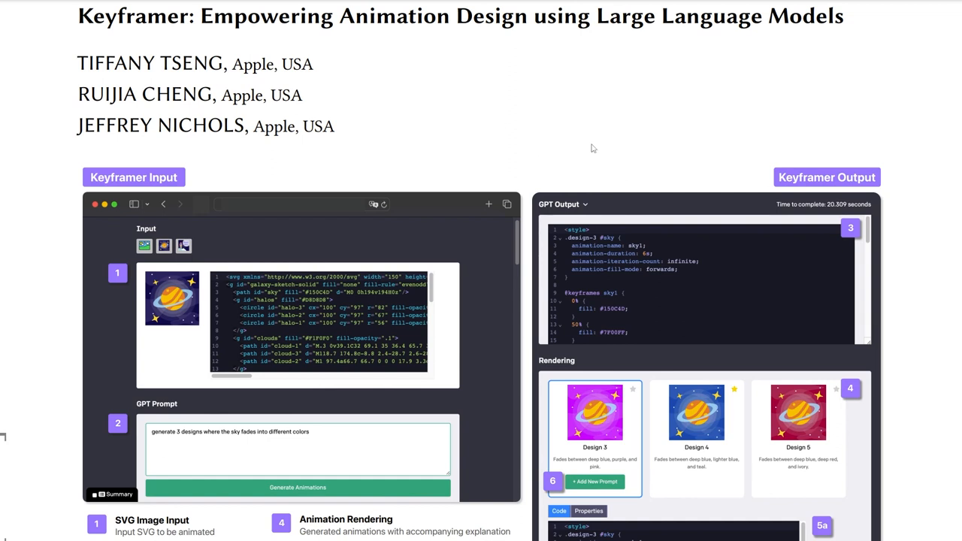
scroll(down, 3)
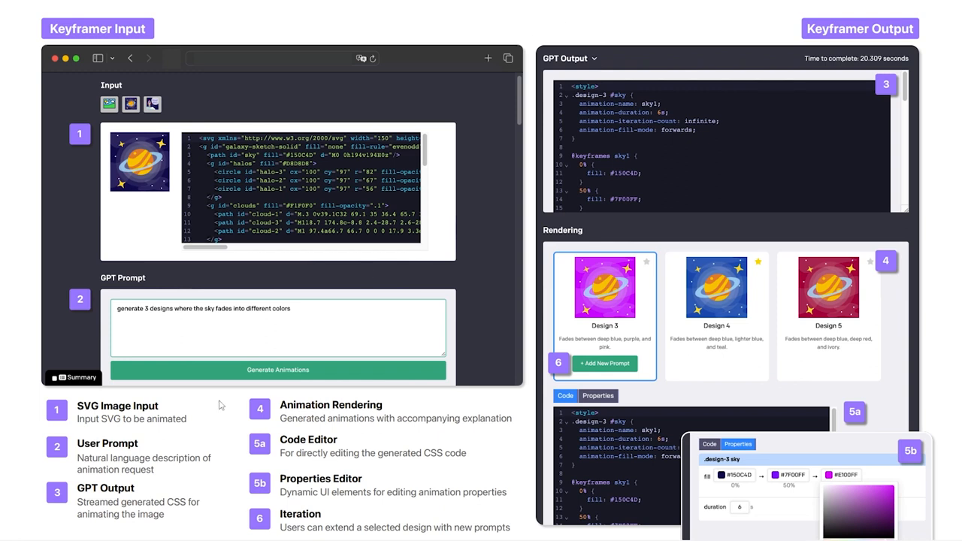
mouse_move(185, 463)
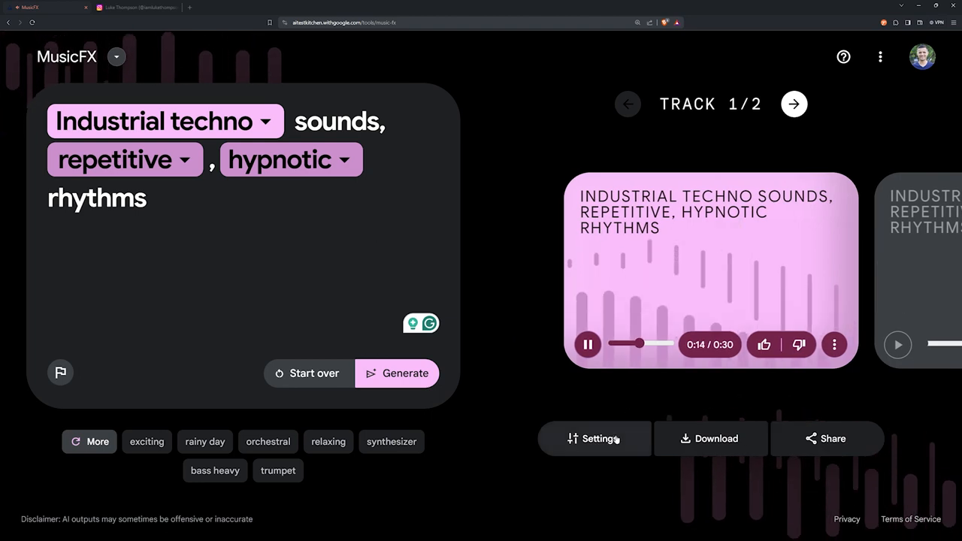
Play the generated industrial techno track in MusicFX
click(593, 439)
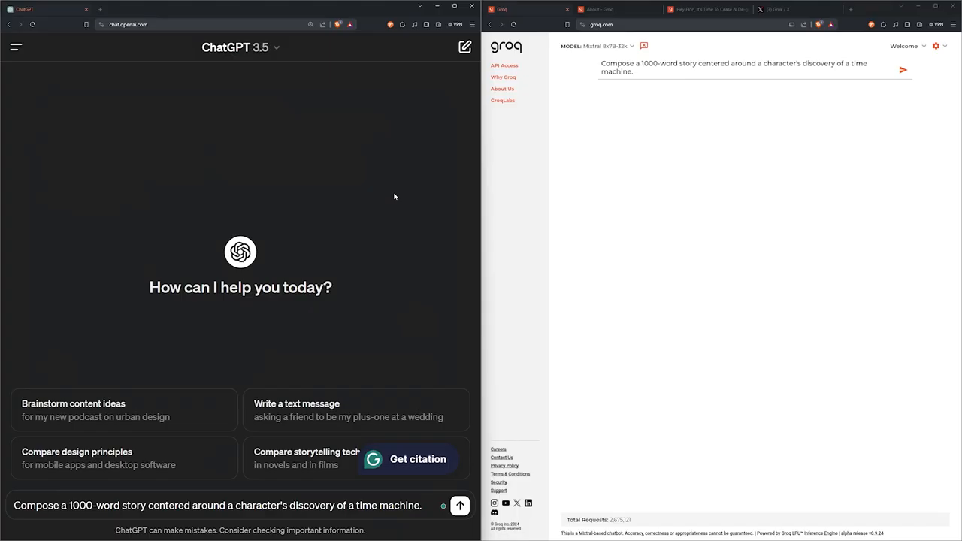
mouse_move(439, 136)
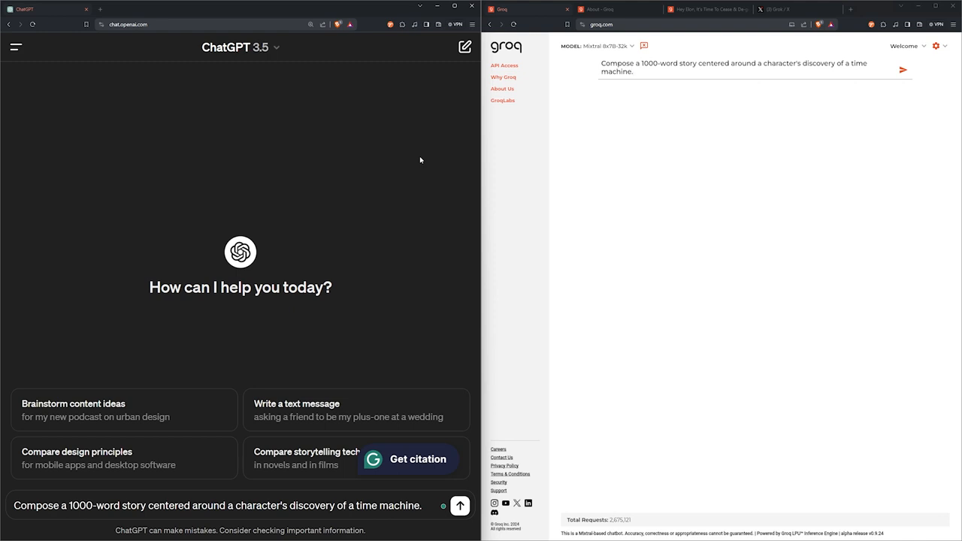
mouse_move(261, 66)
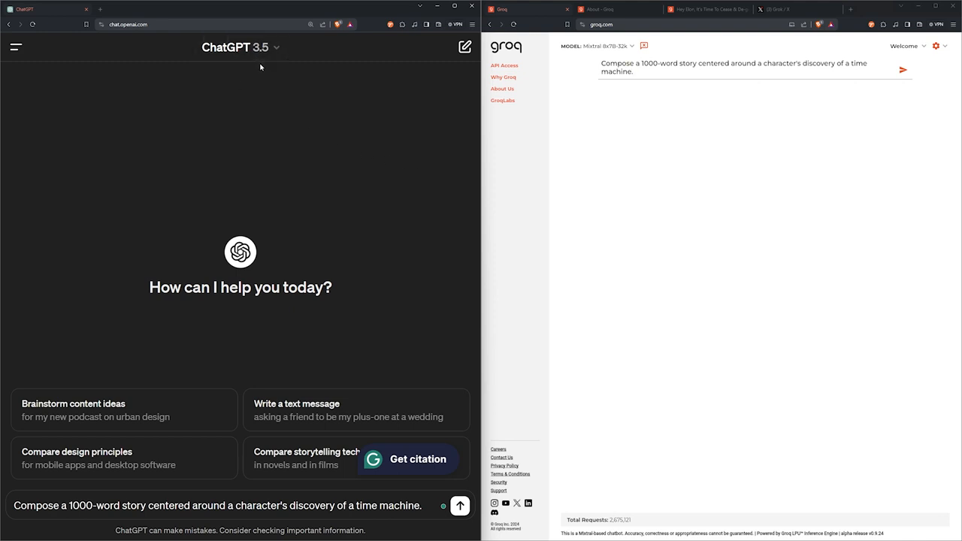
mouse_move(544, 84)
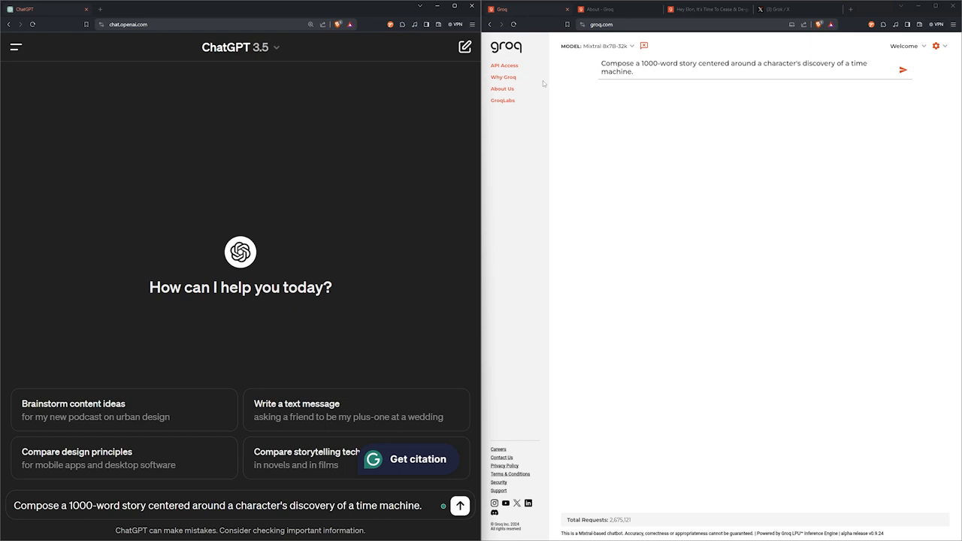
mouse_move(410, 149)
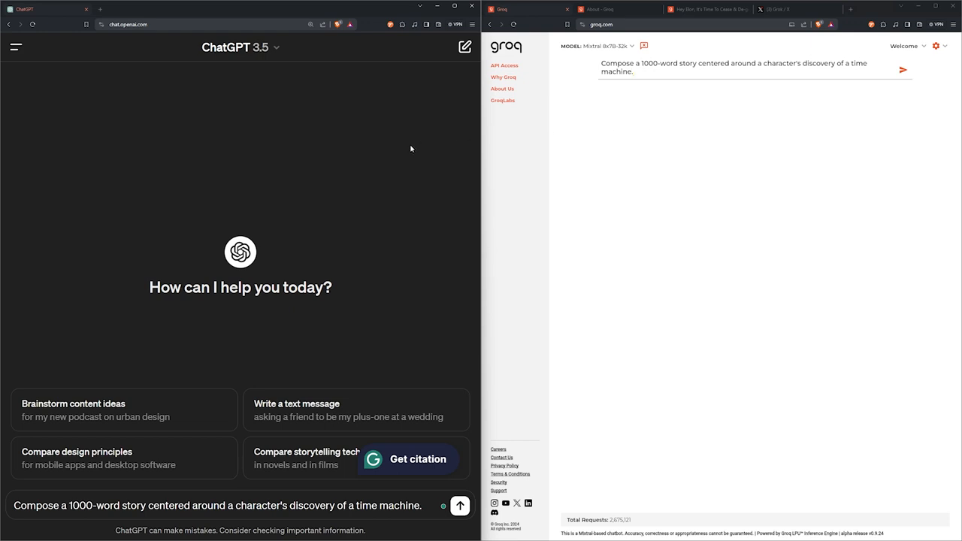
mouse_move(574, 99)
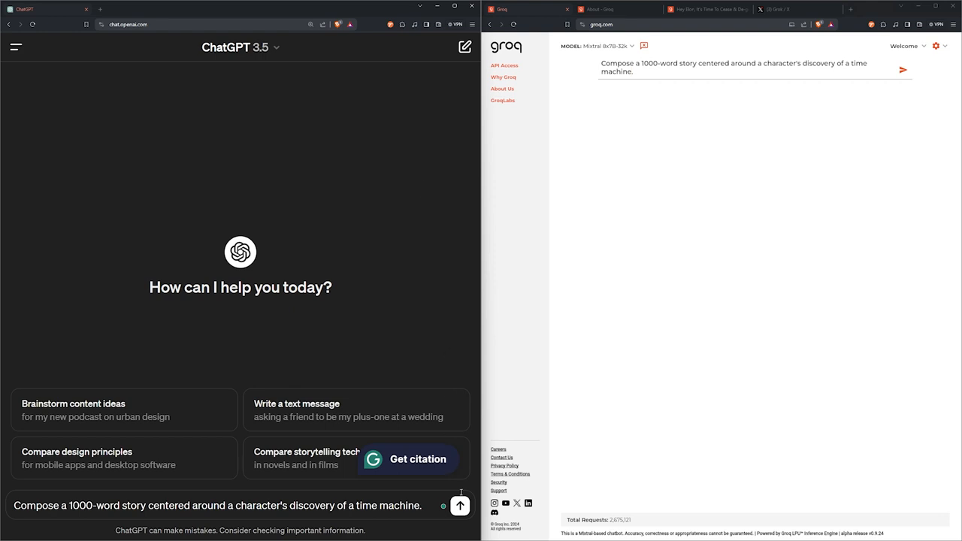
Send the 1000-word time machine story prompt to ChatGPT 3.5 and Groq to compare speed
click(460, 505)
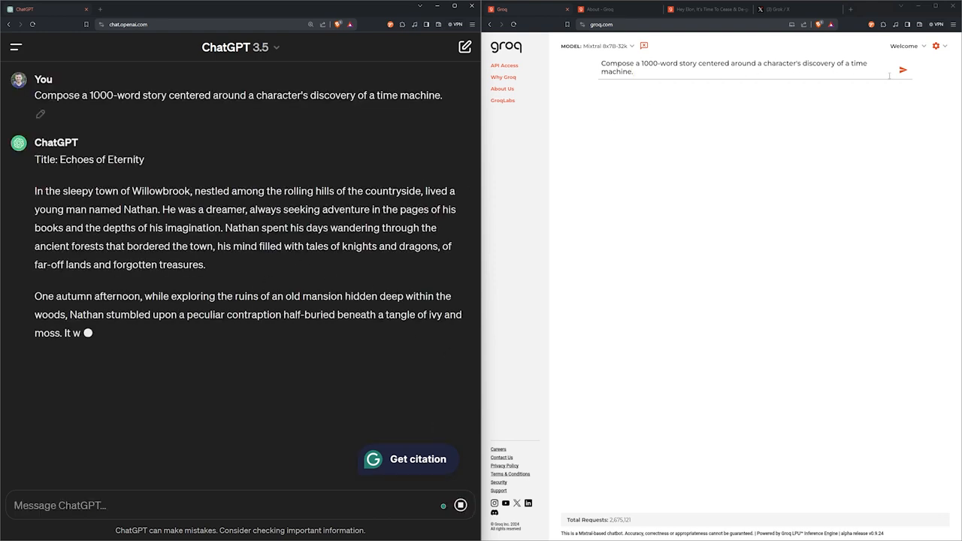
click(902, 66)
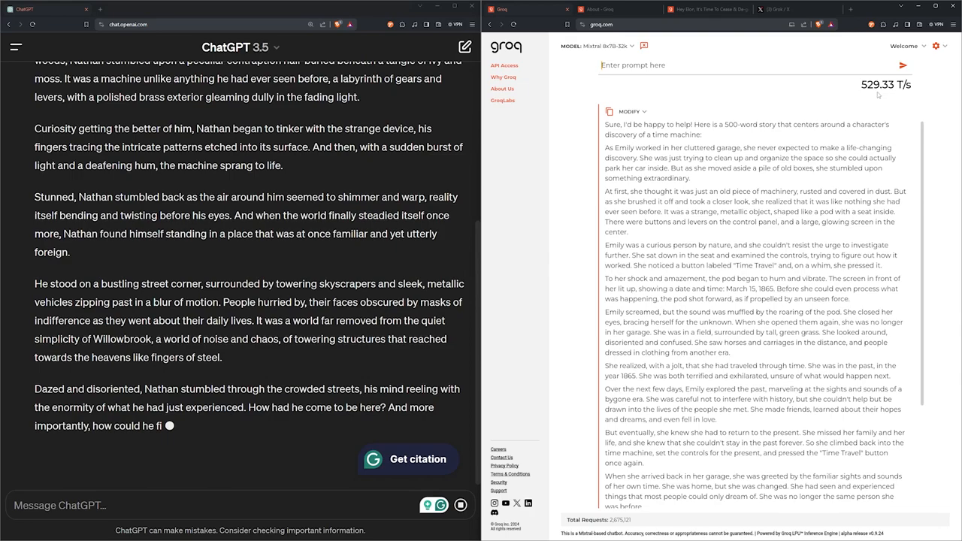
scroll(down, 3)
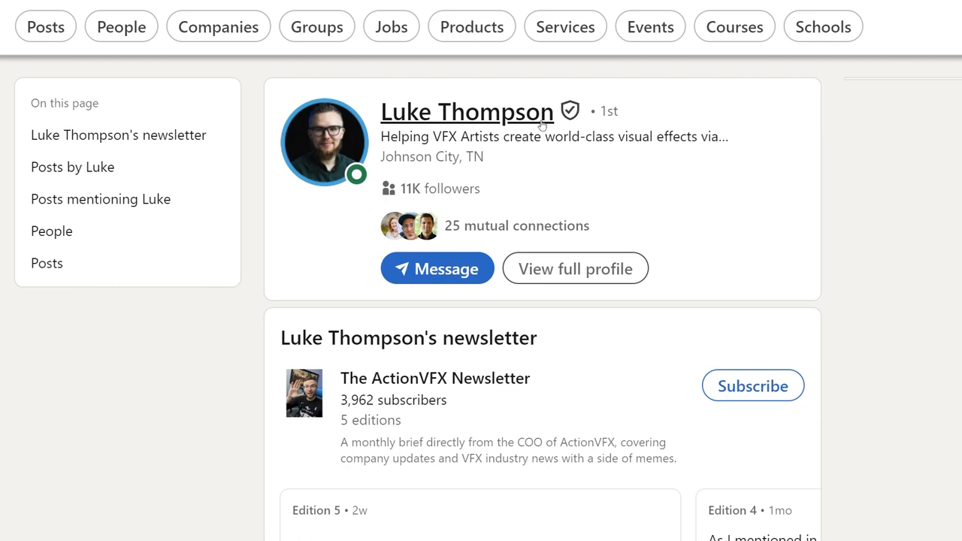
scroll(down, 3)
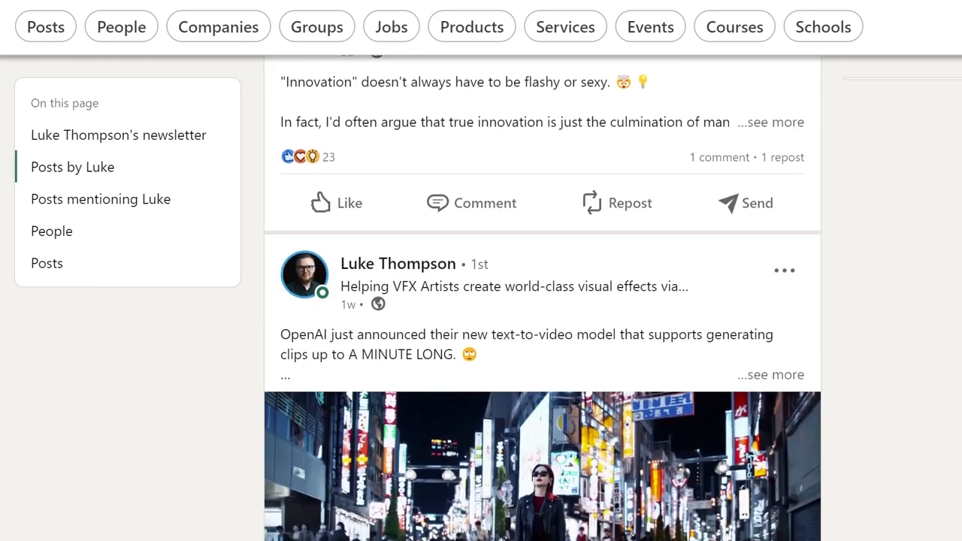
scroll(down, 3)
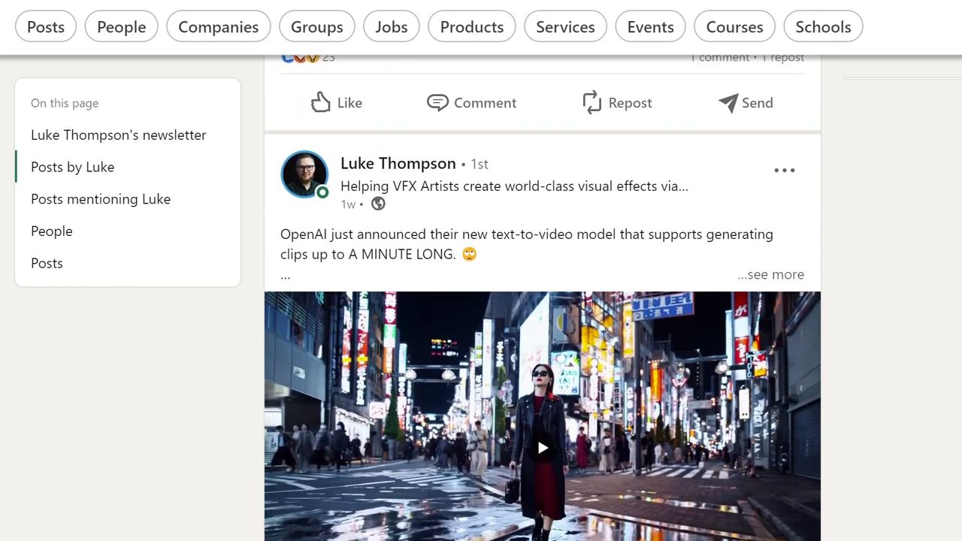
scroll(down, 3)
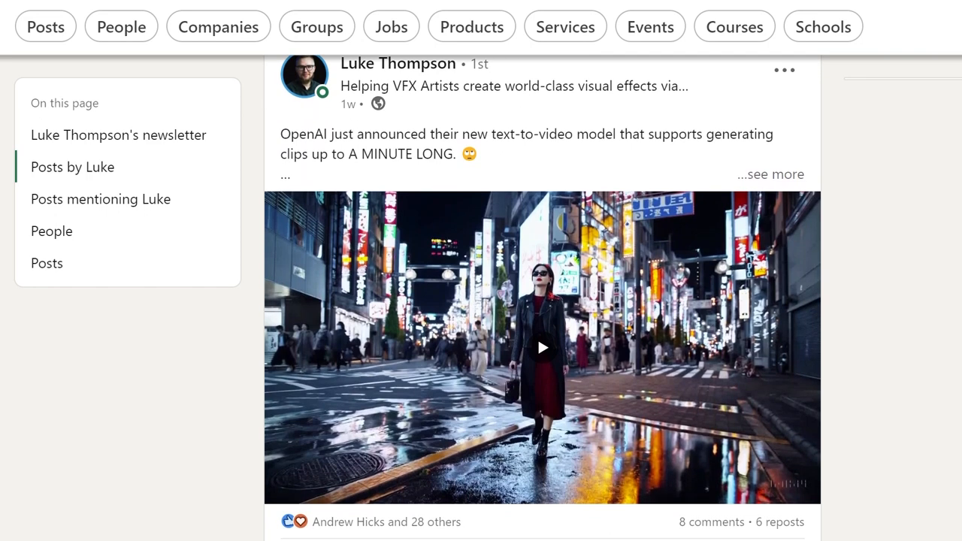
scroll(down, 3)
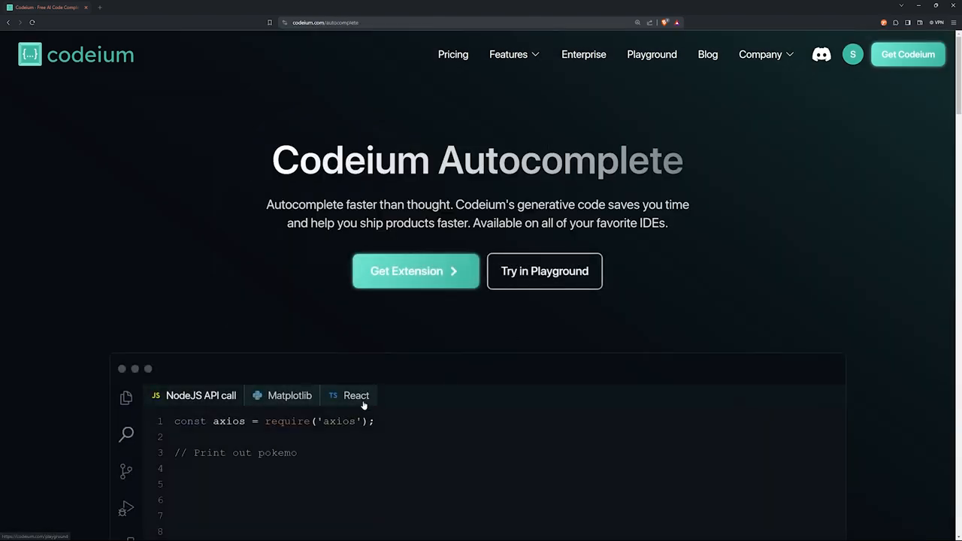
Scroll the Codeium Autocomplete page down to the editor demo code example
scroll(down, 3)
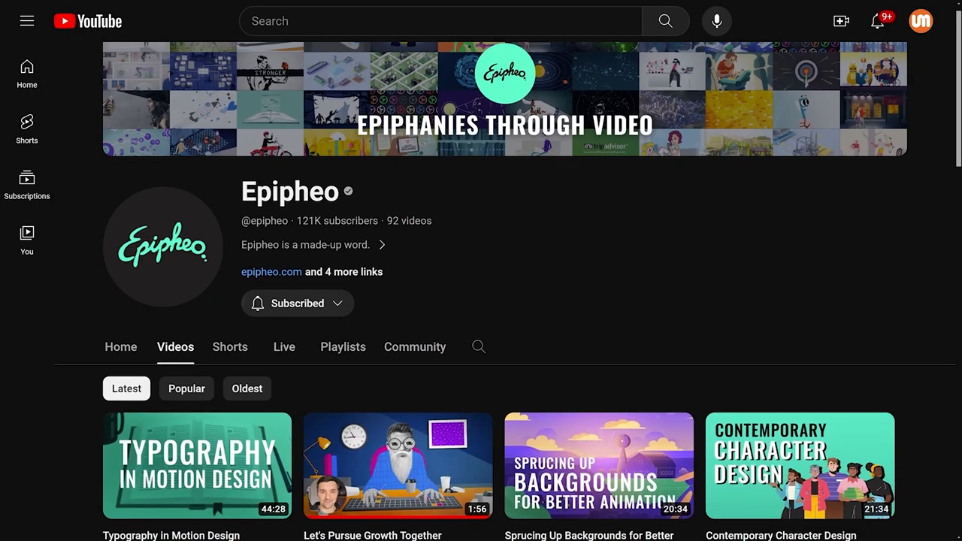
Scroll the Epipheo channel's latest videos, including Typography in Motion Design
scroll(down, 3)
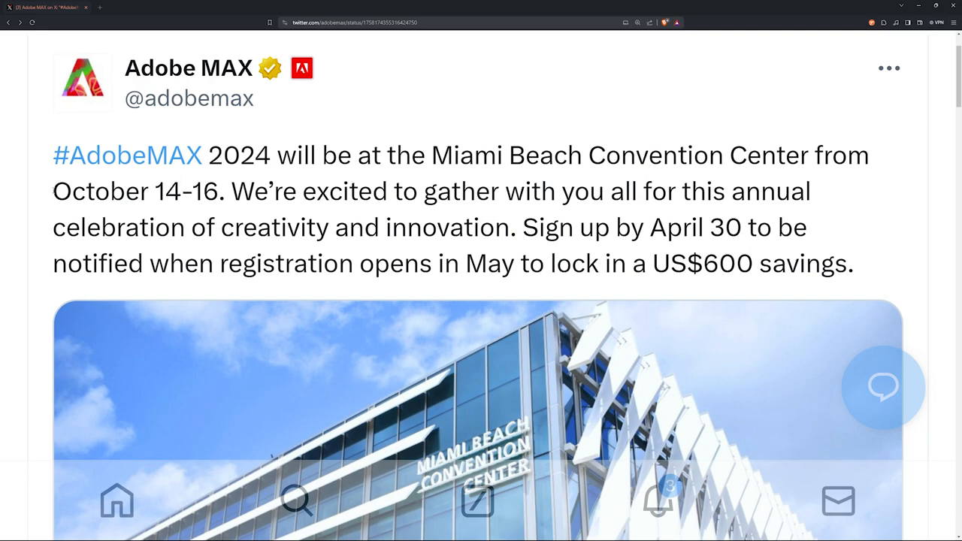
Drag across the Adobe MAX 2024 Miami Beach announcement image in the post
drag(52, 191, 217, 190)
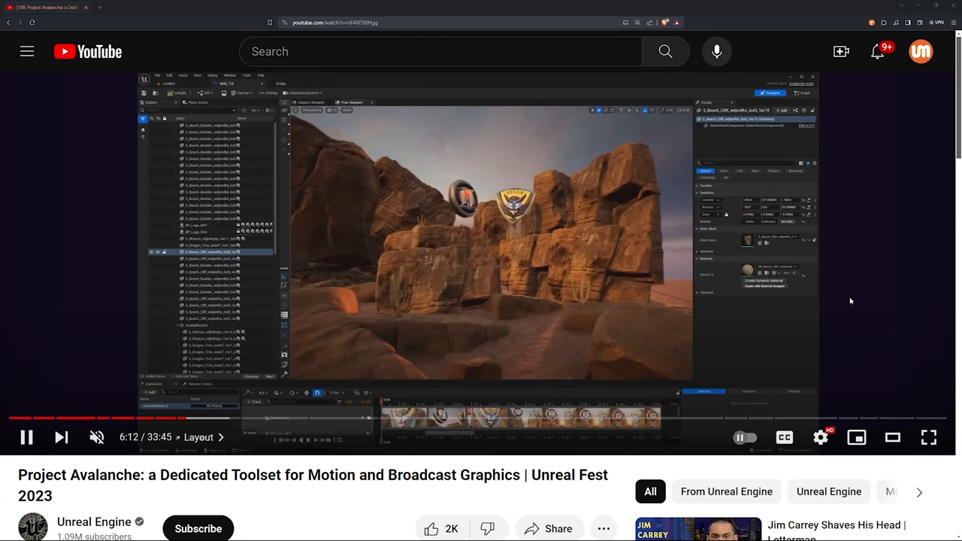
mouse_move(745, 325)
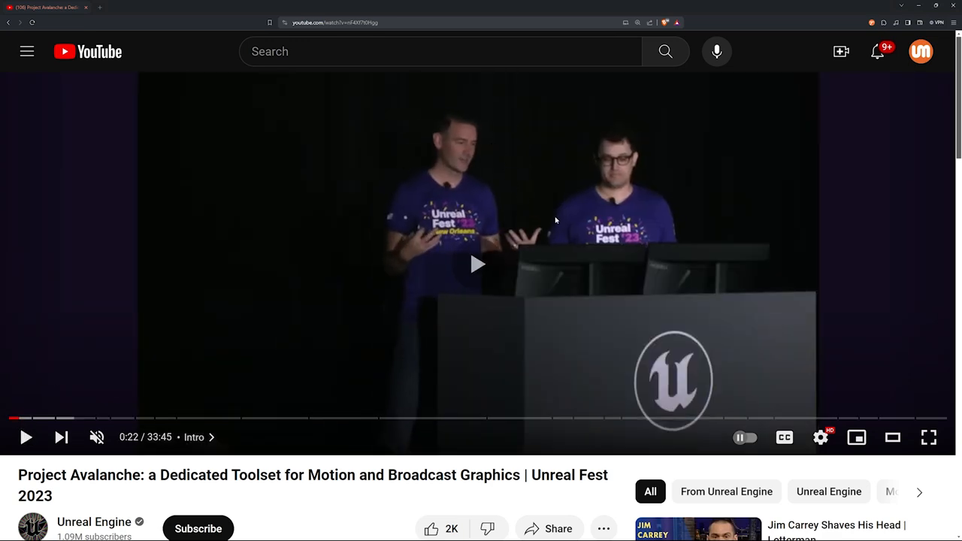
Scrub the Project Avalanche Unreal Fest 2023 talk back to its intro
click(477, 265)
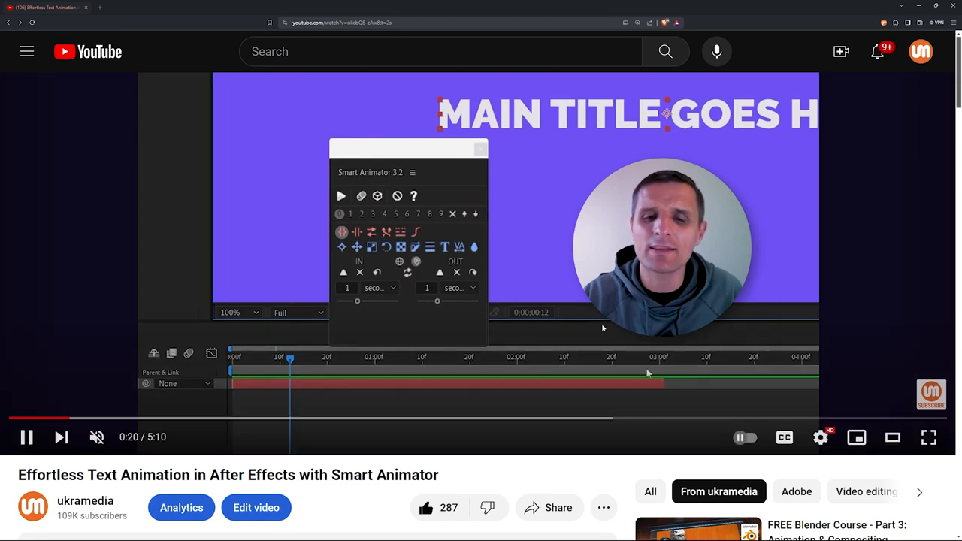
Scroll down to viewer comments praising the Smart Animator After Effects tool
scroll(down, 3)
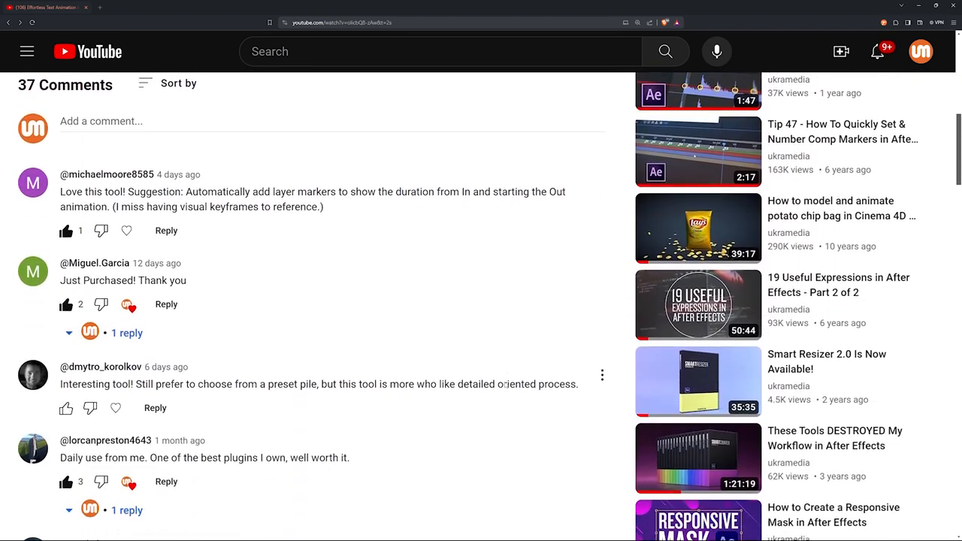
scroll(down, 3)
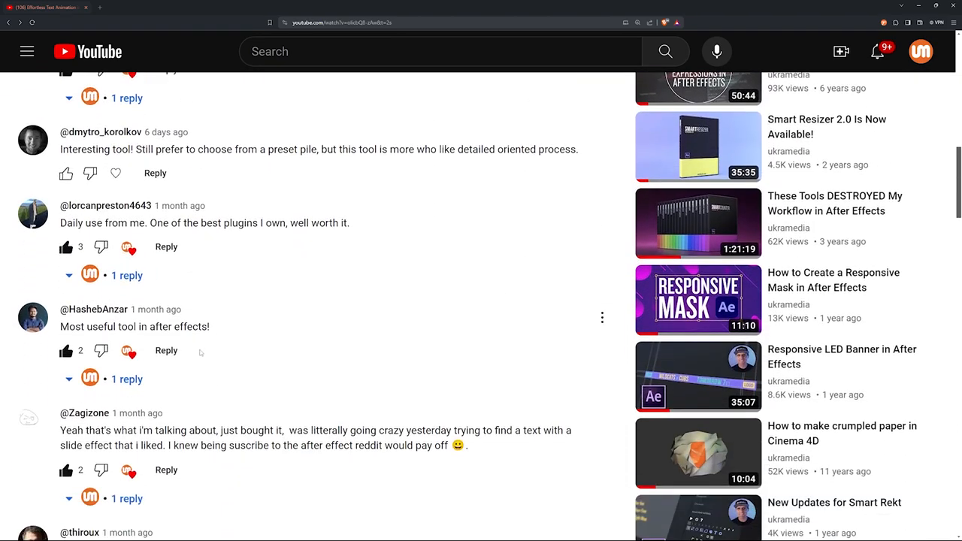
scroll(down, 3)
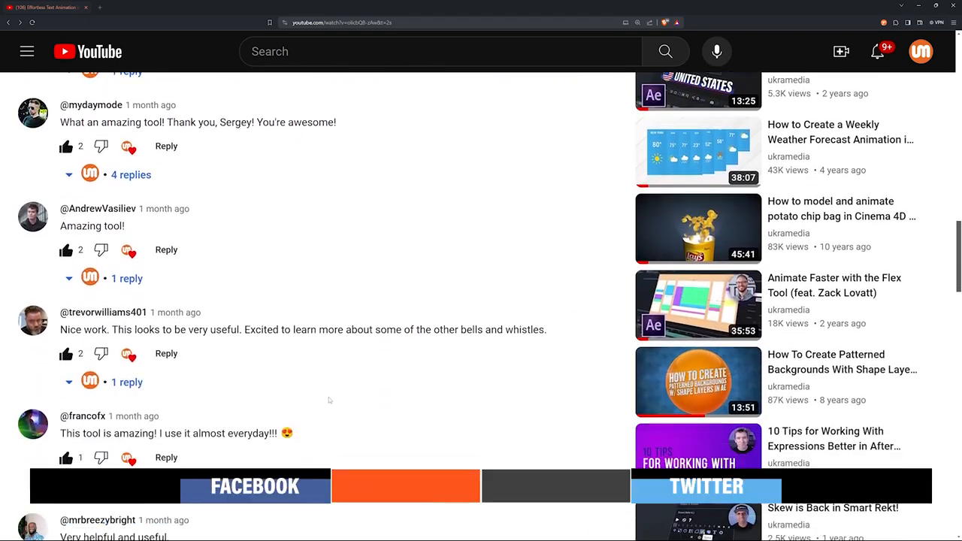